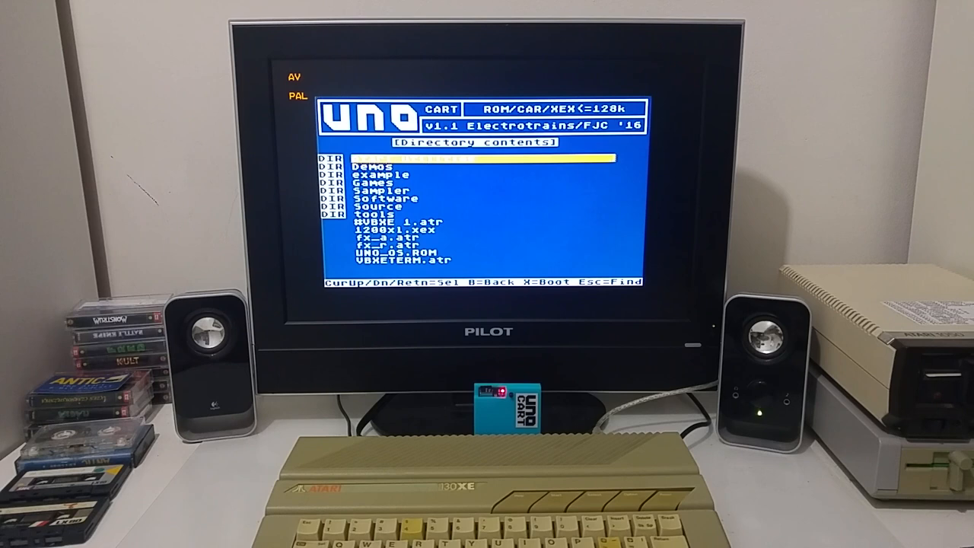
Move up through the UNO Cart directory entries toward a sampled-audio game
key(up)
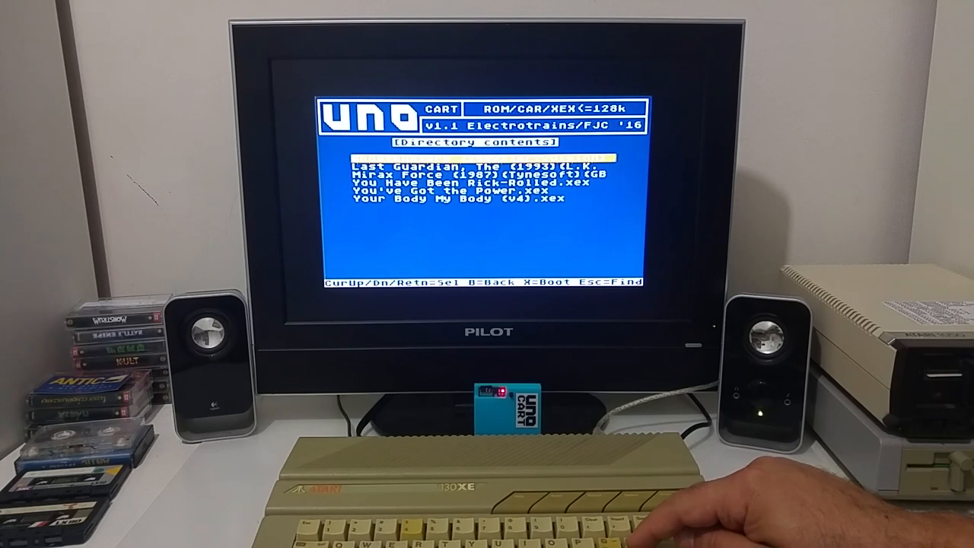
Select a sampled-music demo such as You Have Been Rick-Rolled.xex and run it
key(Up)
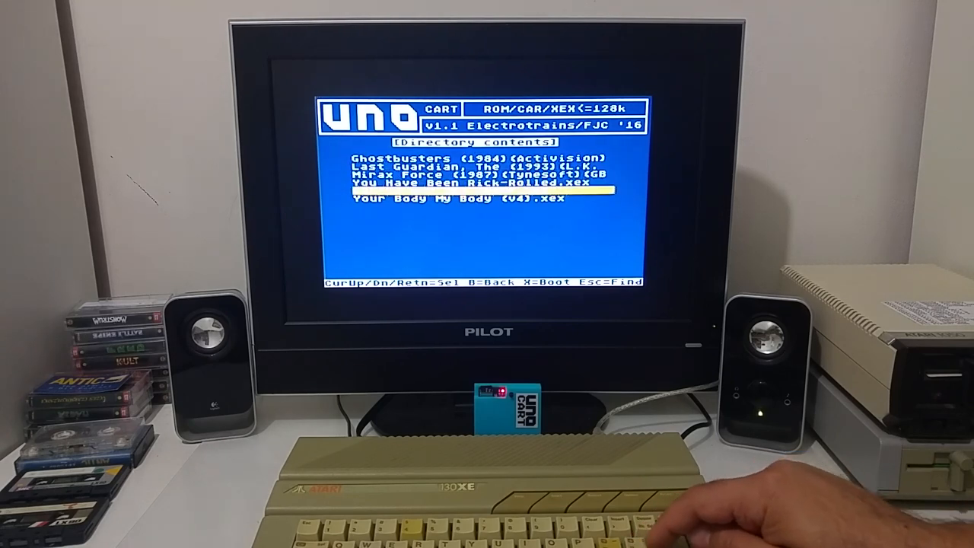
key(return)
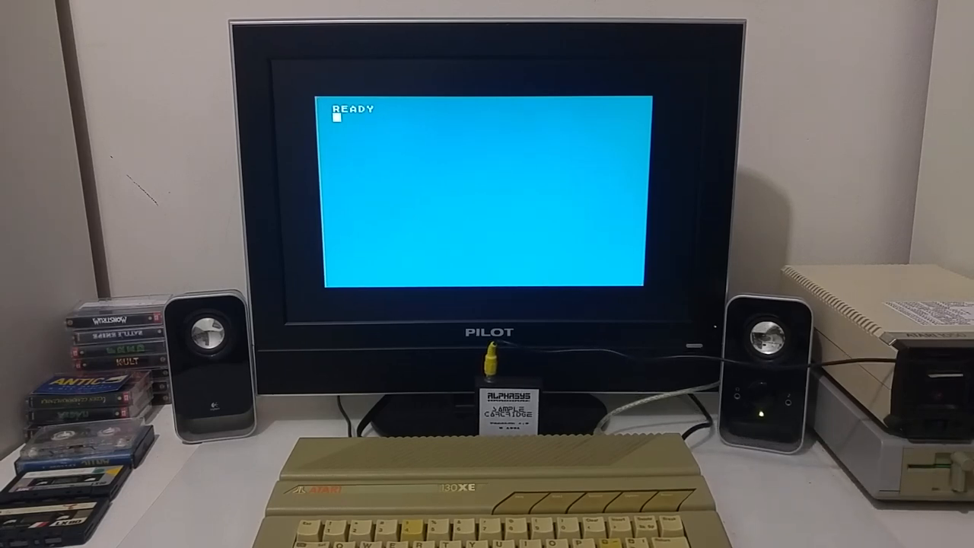
Begin a BASIC command starting with "B." at the READY prompt
text(B.)
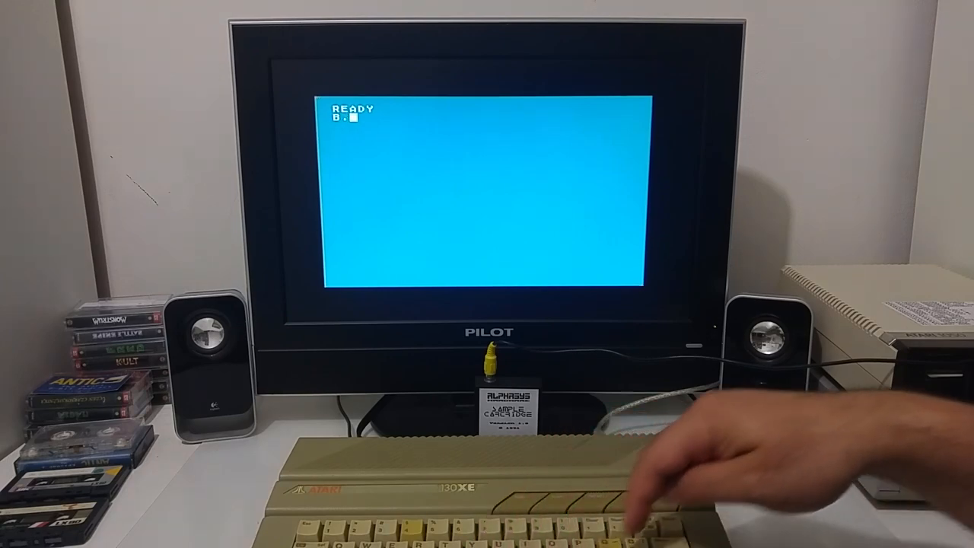